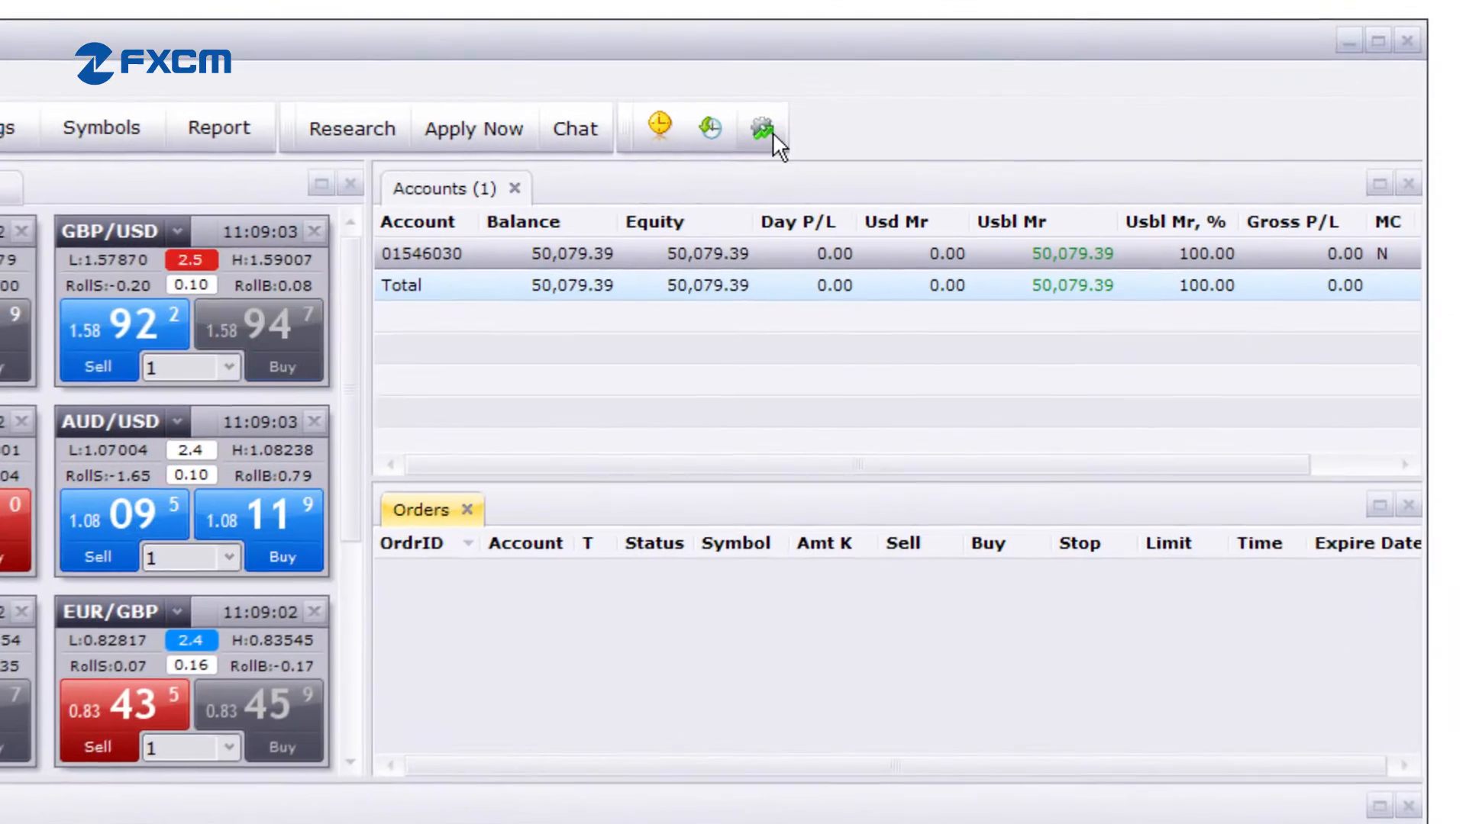
mouse_move(765, 129)
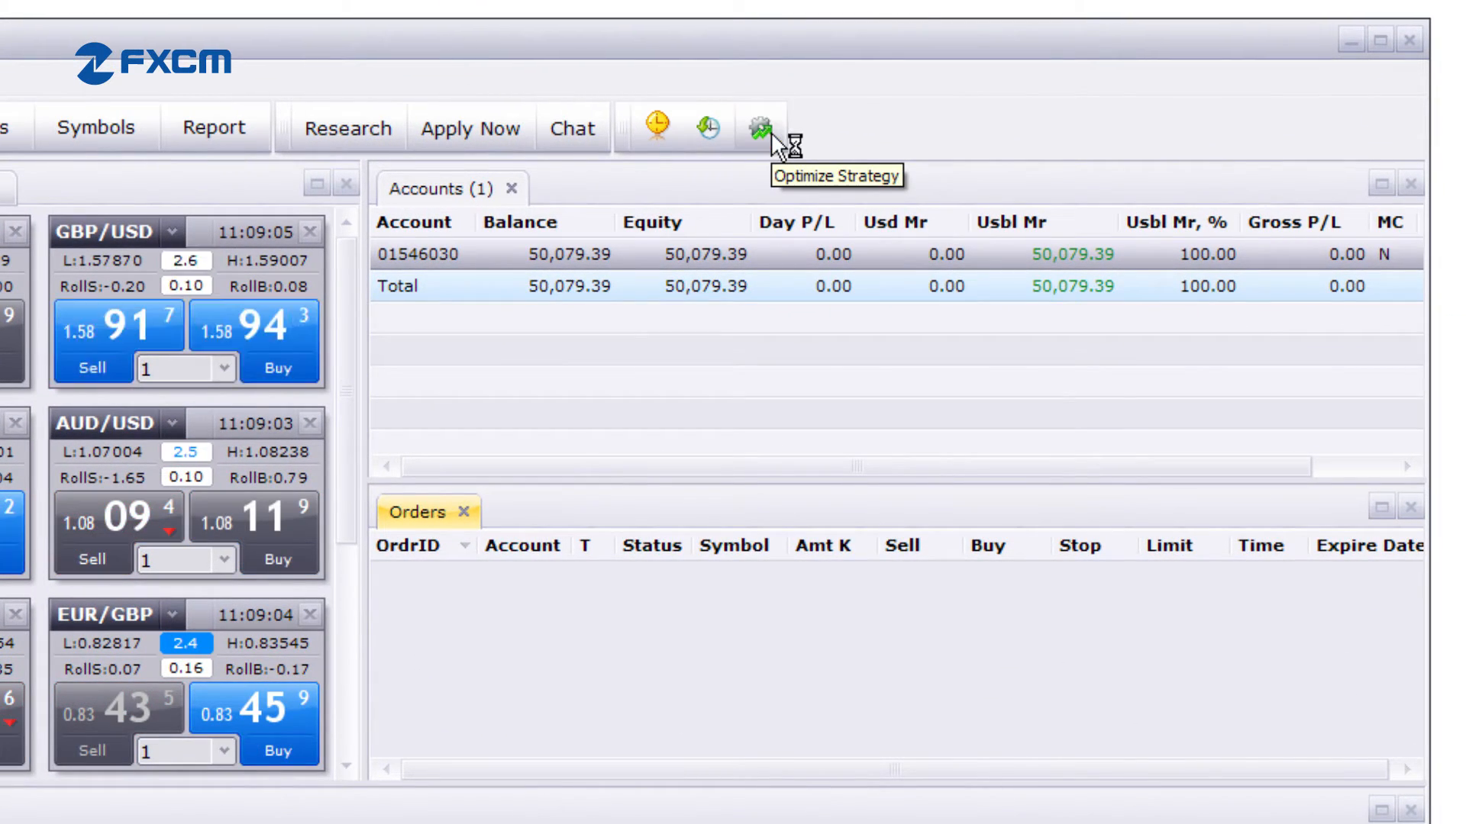
- Launch the Optimize Strategy wizard from the toolbar
left_click(762, 127)
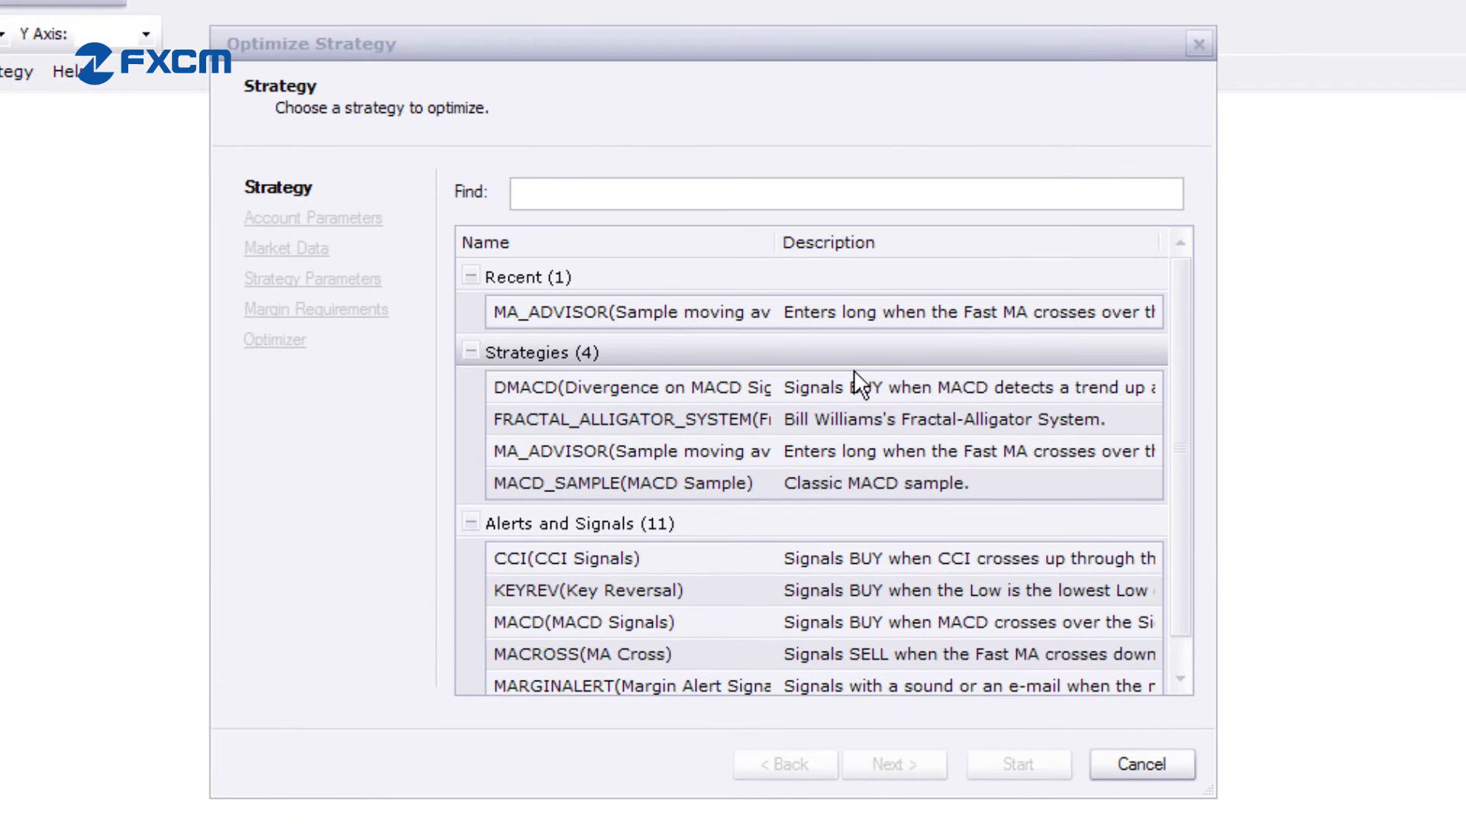
- Choose MA_ADVISOR on EUR/USD and set the fast MA Number of periods minimum to 10
left_click(626, 311)
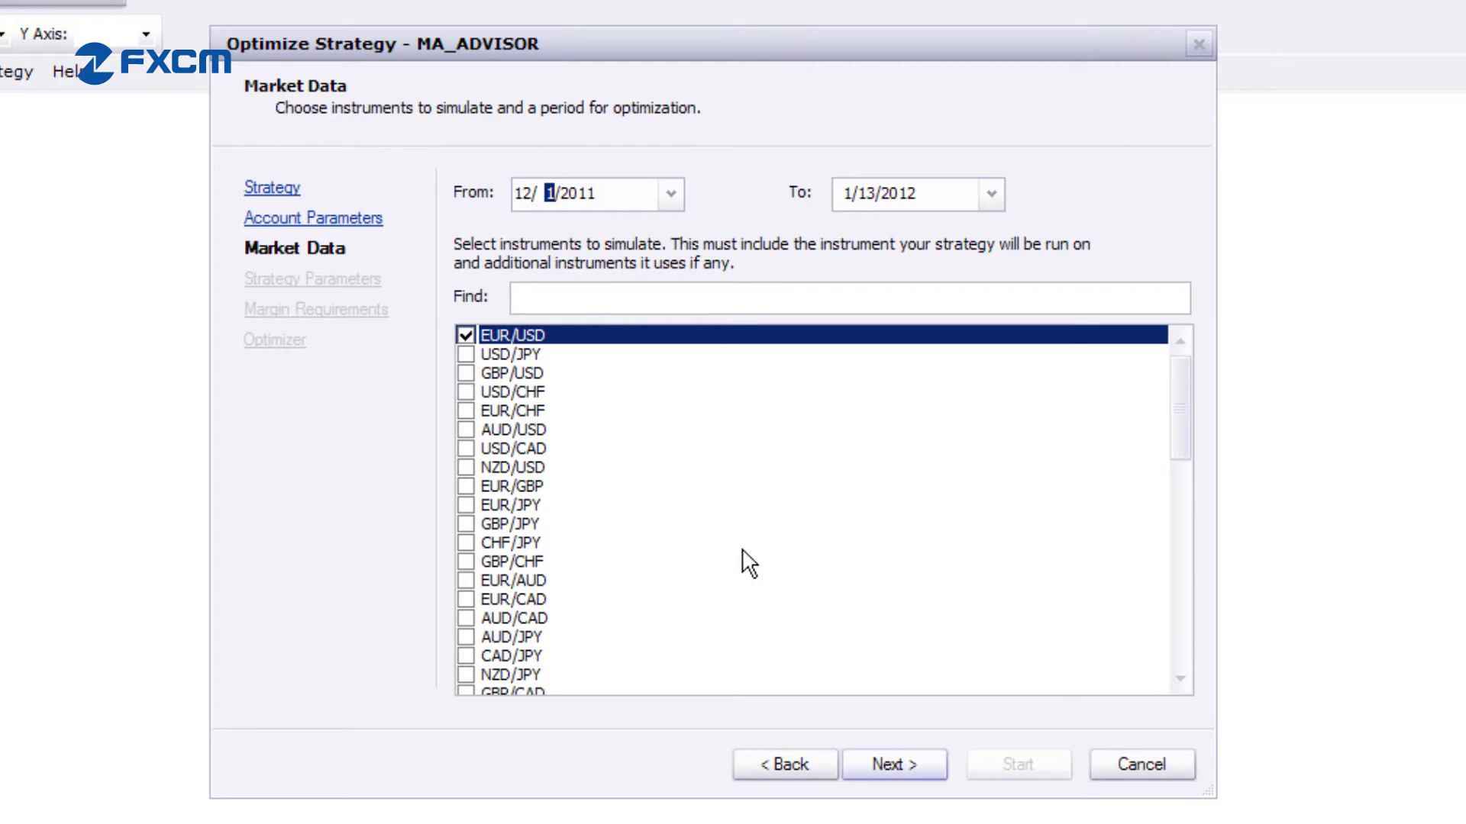
left_click(890, 765)
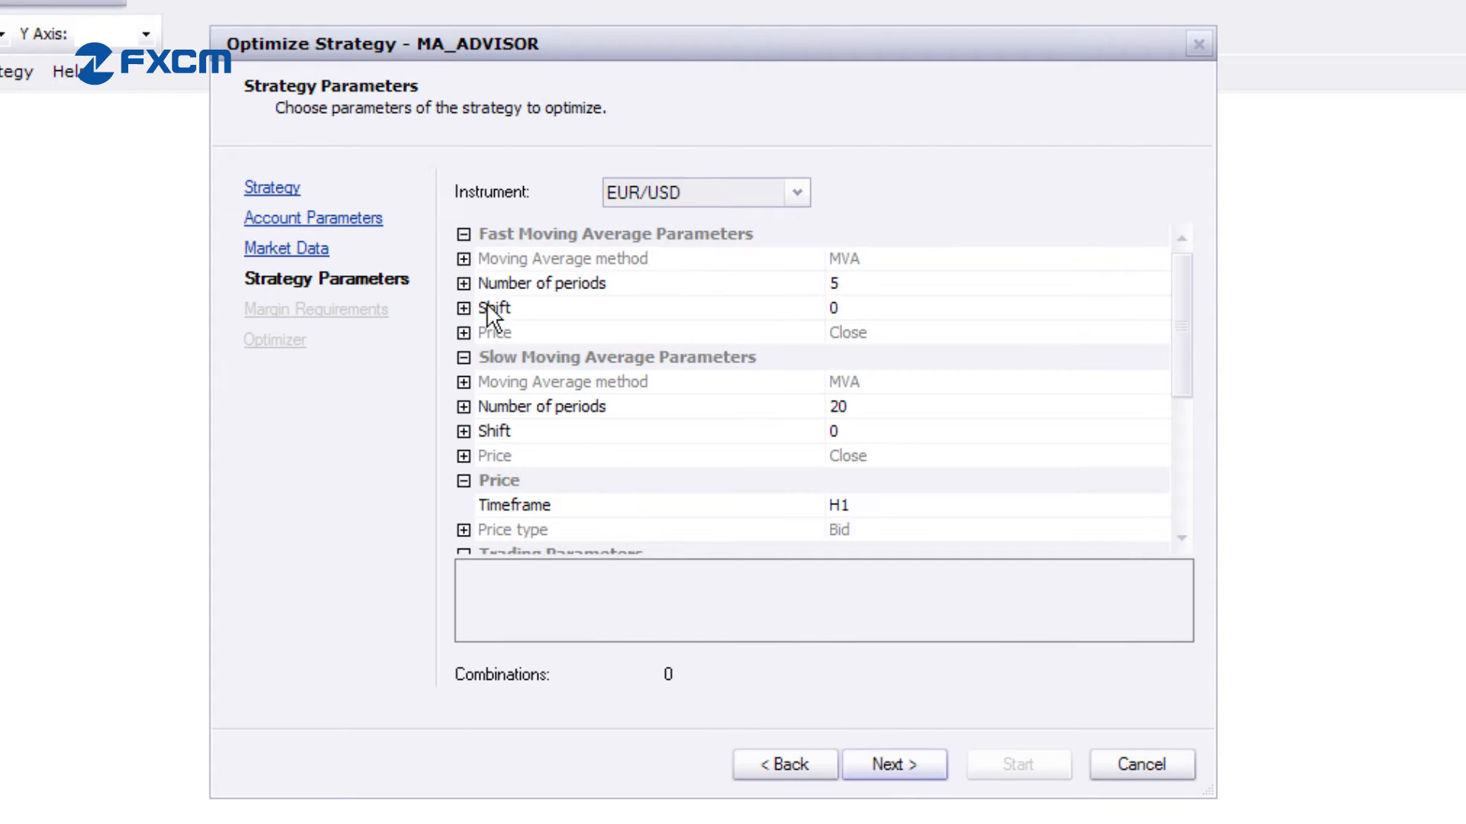
left_click(469, 284)
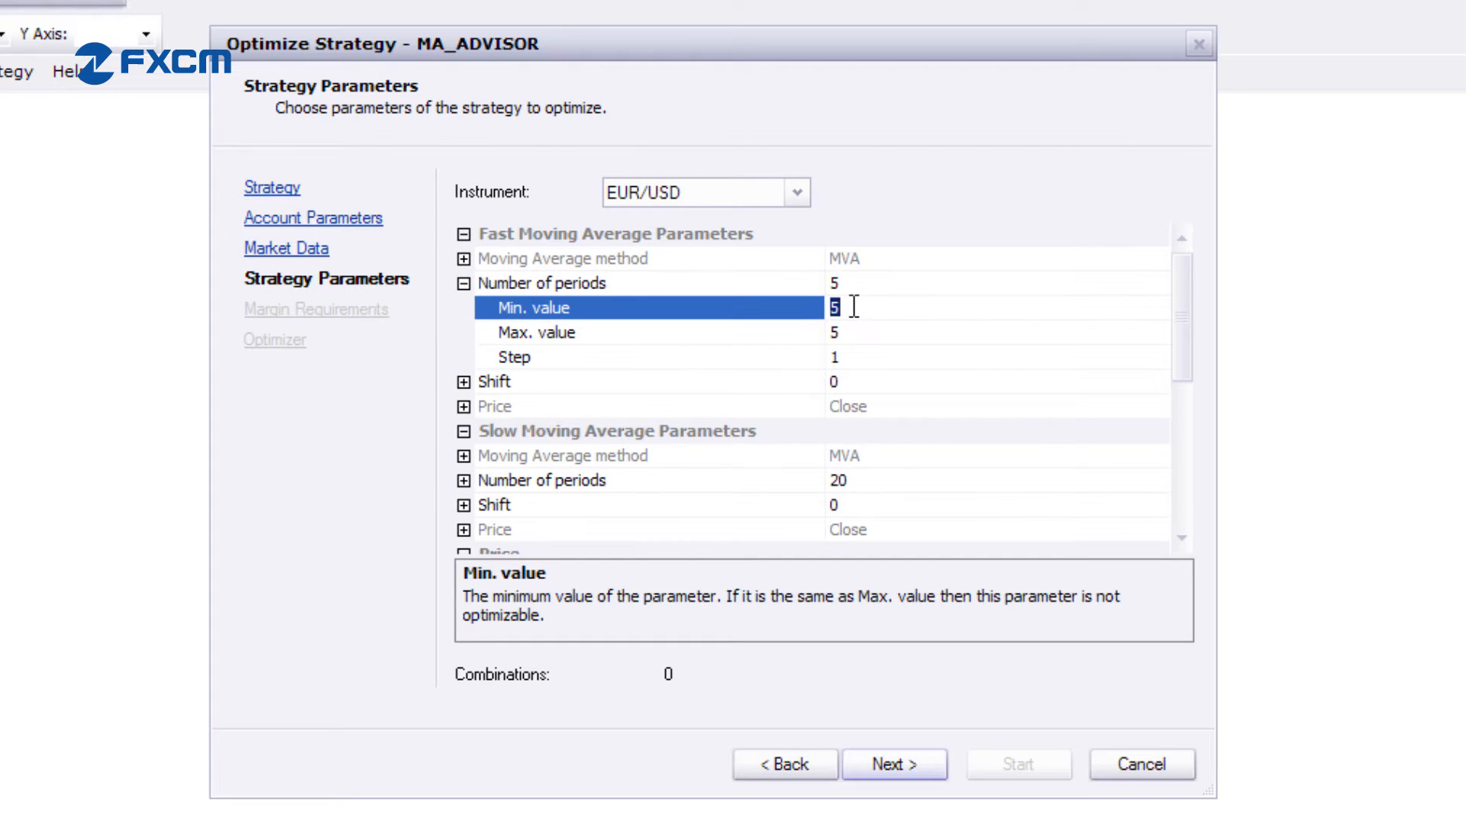
type("10")
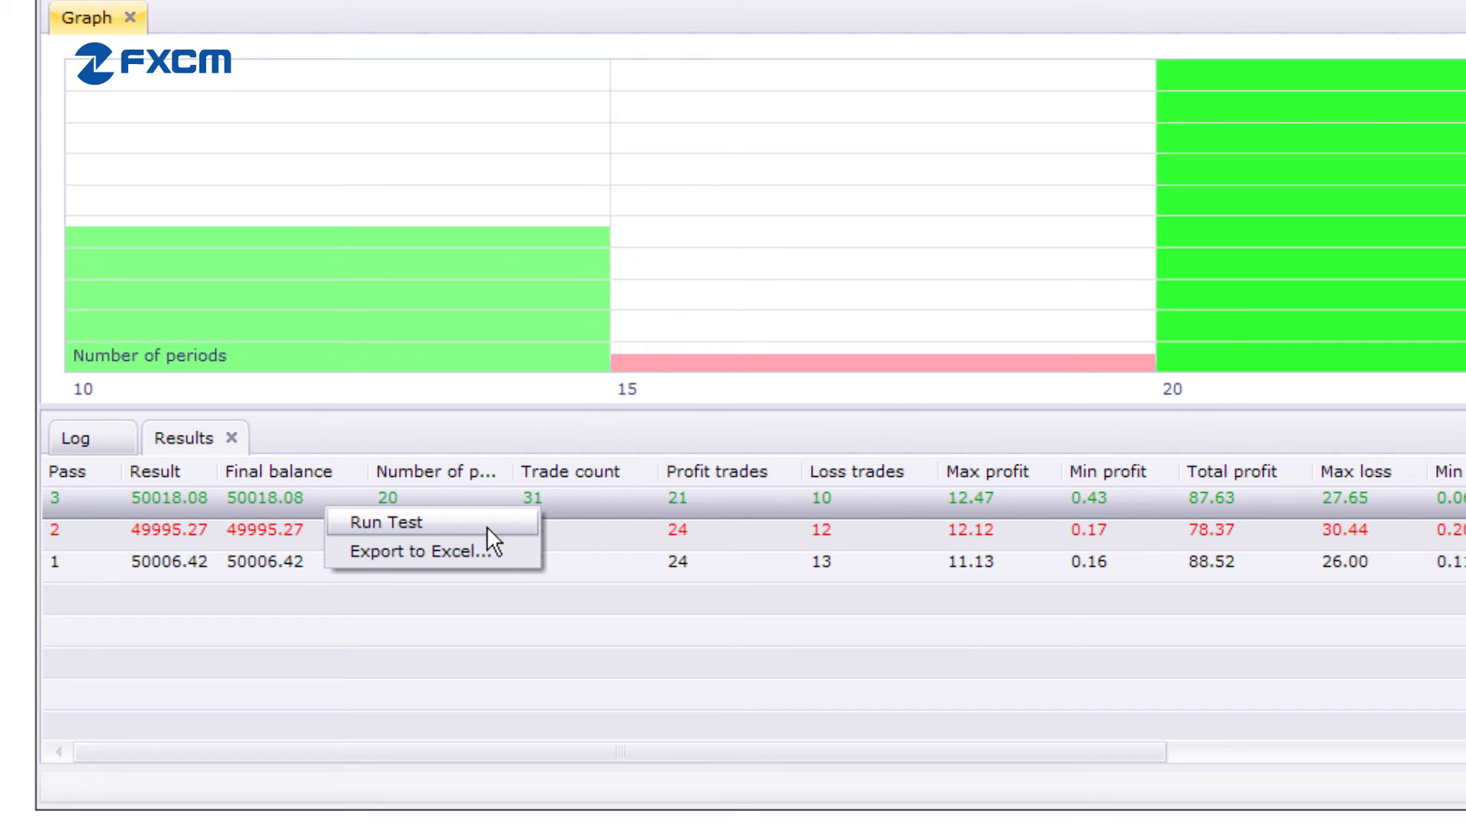
- Run Test on a results pass to chart MA_ADVISOR trades and equity on EUR/USD H1
left_click(383, 522)
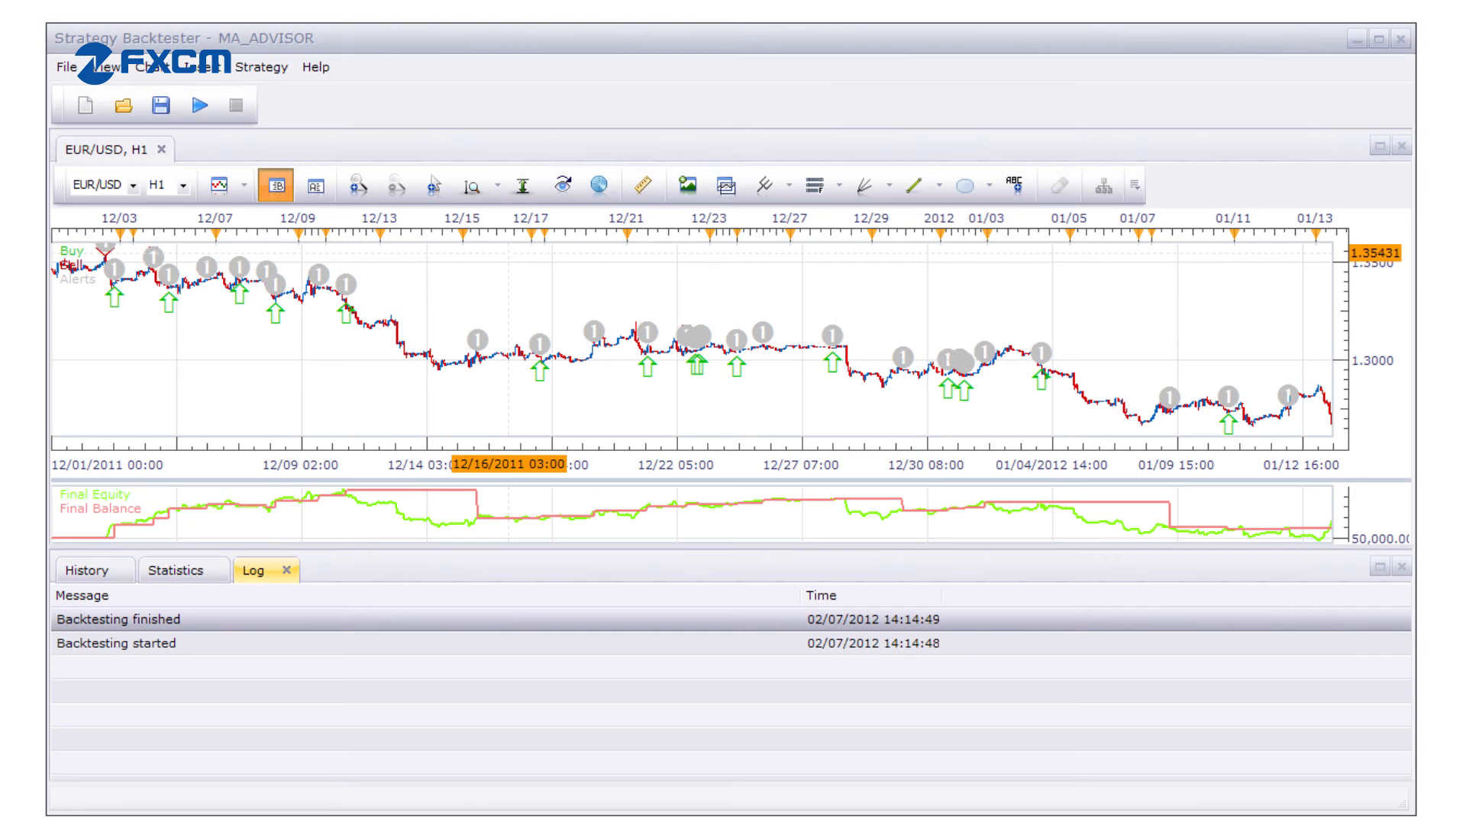